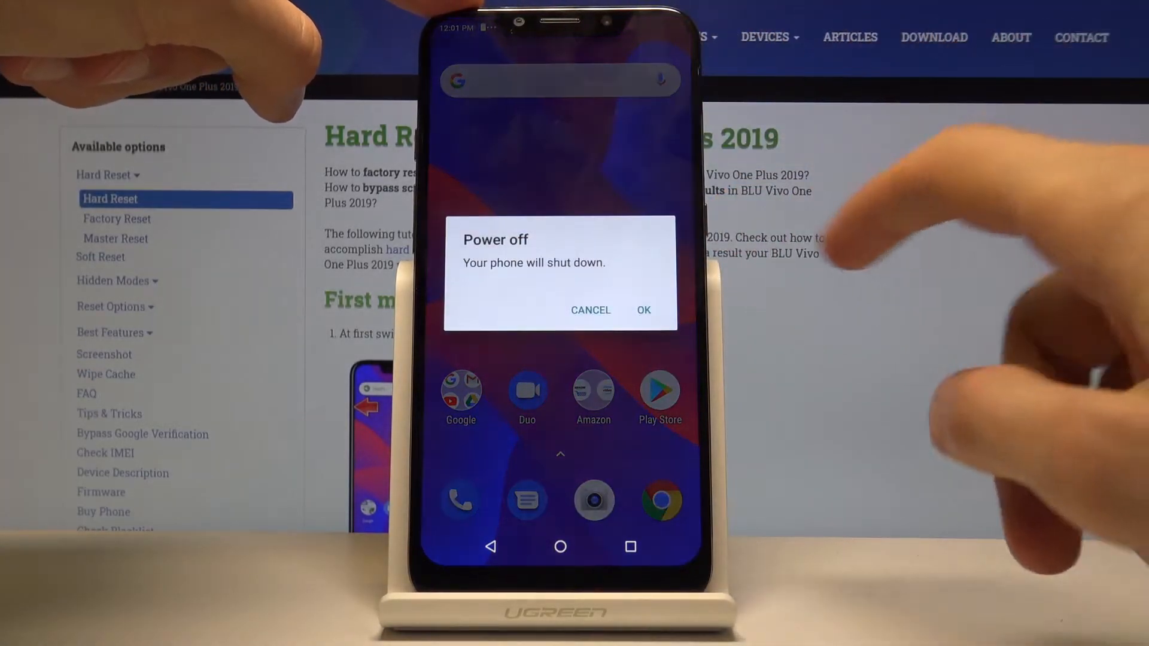
# Confirm the Power off dialog so the phone shuts down completely.
pyautogui.click(590, 310)
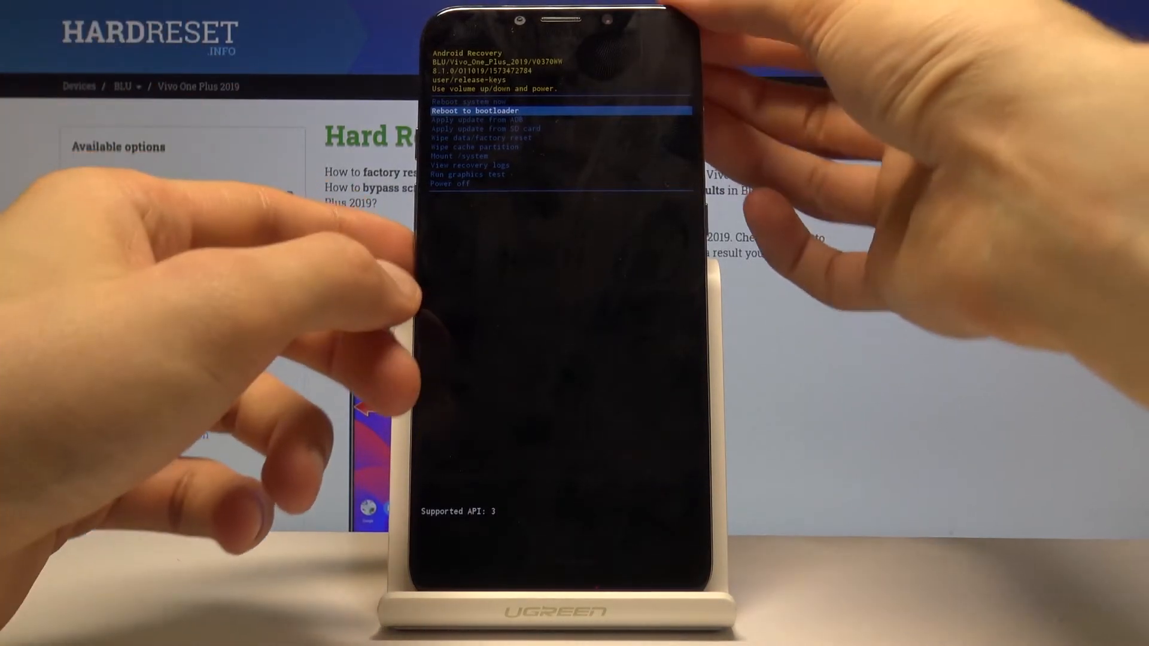
# Move the recovery menu highlight down one option with Volume Down.
pyautogui.press('volumedown')
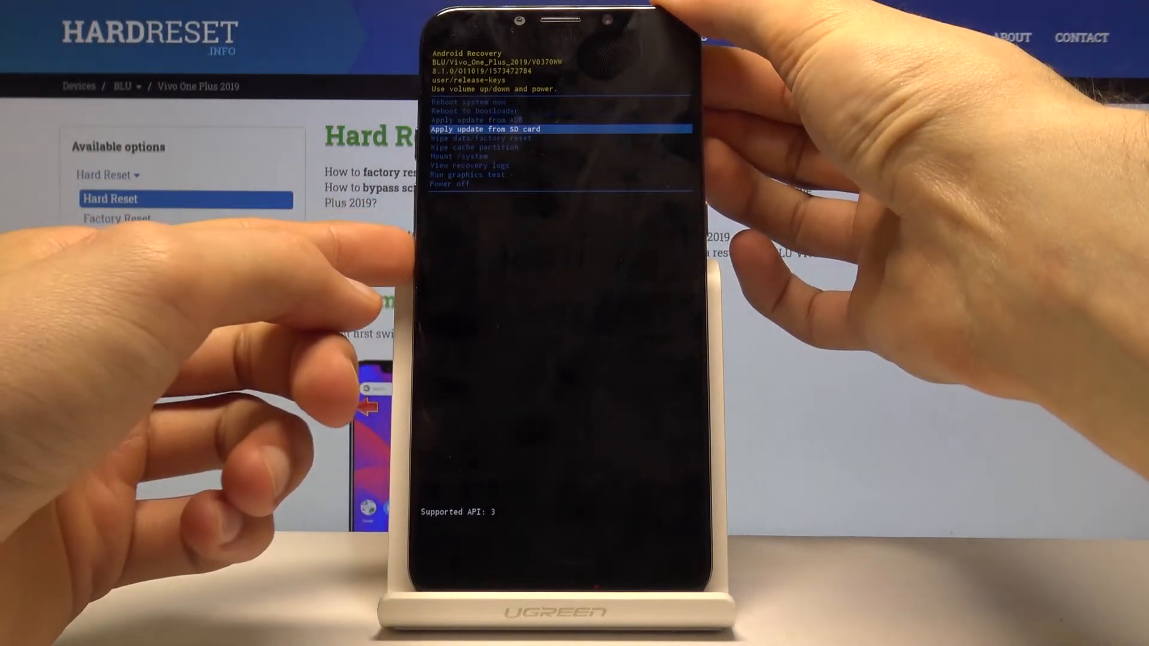